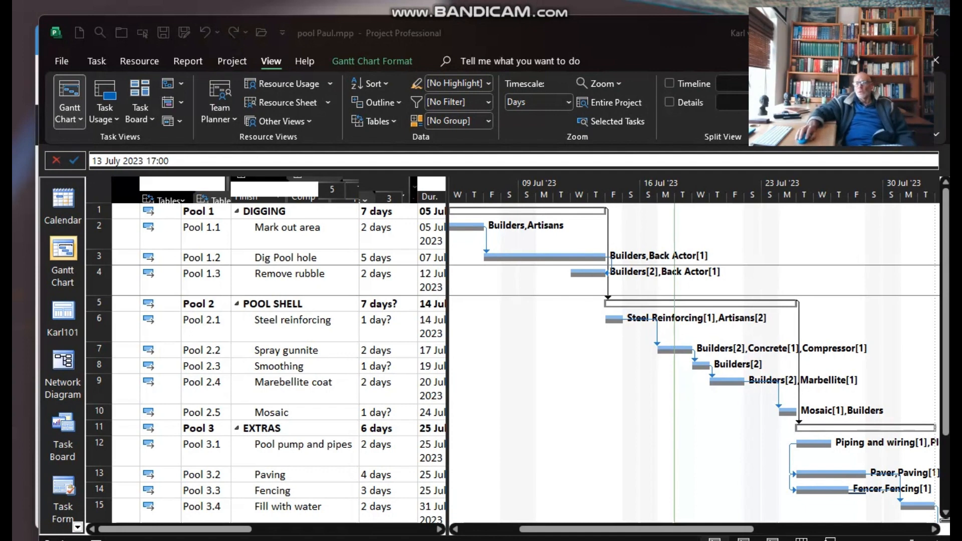
mouse_move(469, 314)
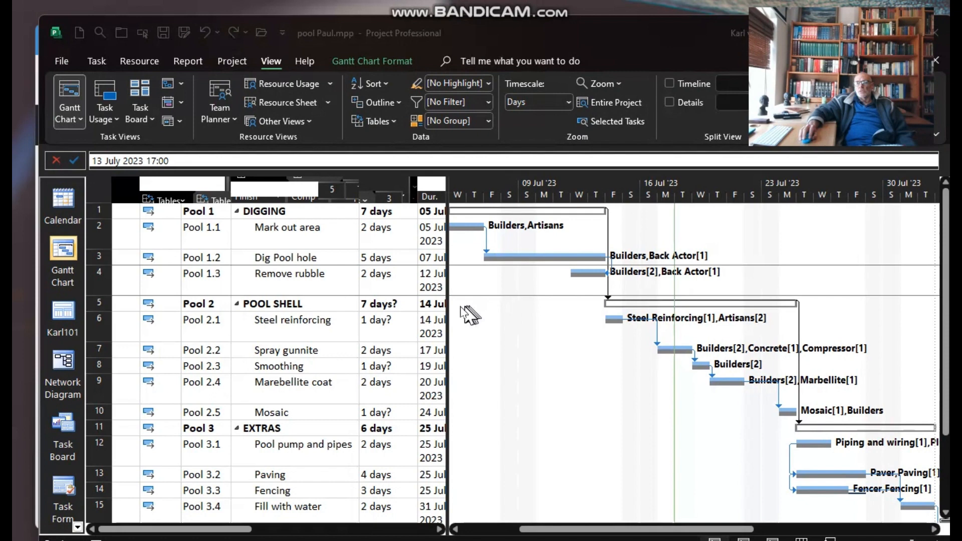
mouse_move(365, 70)
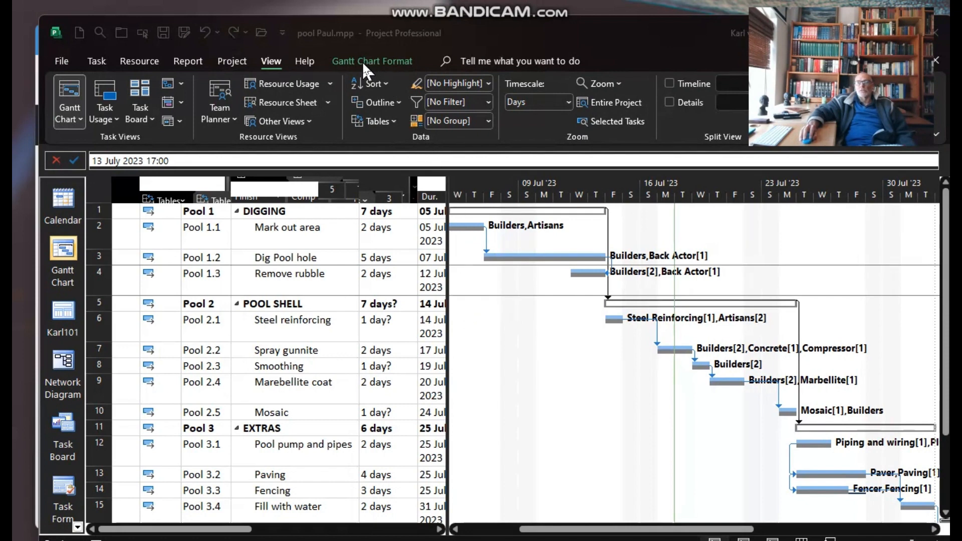
Step: Show critical tasks in red and slack lines via Gantt Chart Format bar styles
click(371, 61)
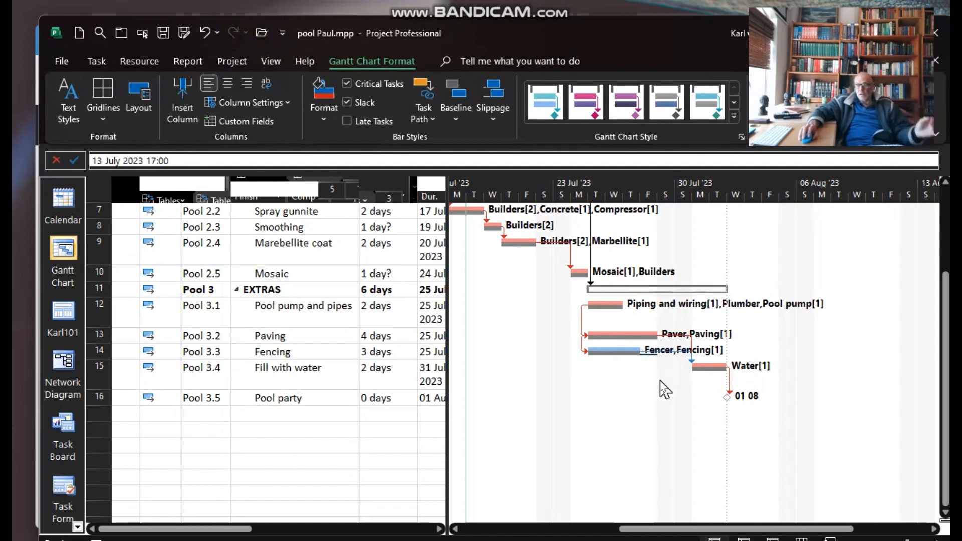
mouse_move(549, 408)
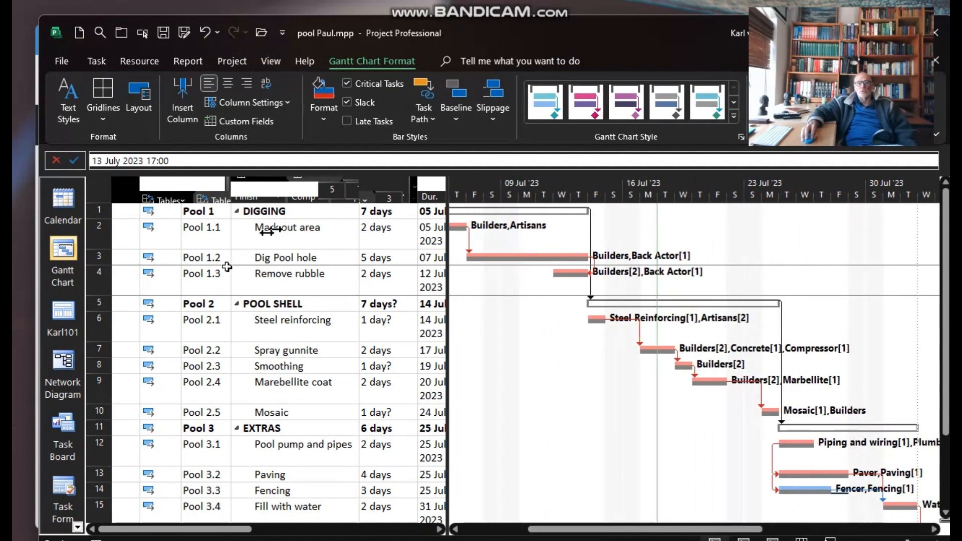
mouse_move(549, 280)
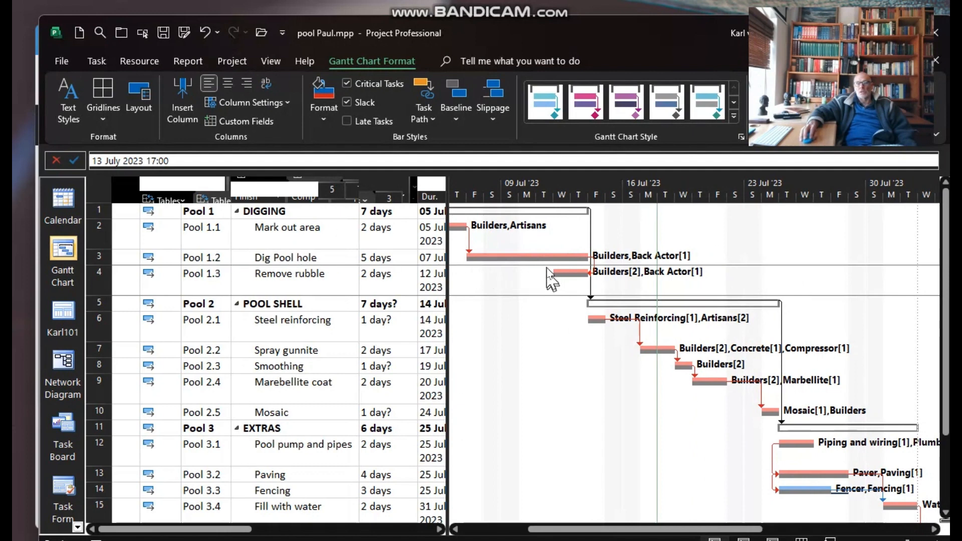
mouse_move(671, 272)
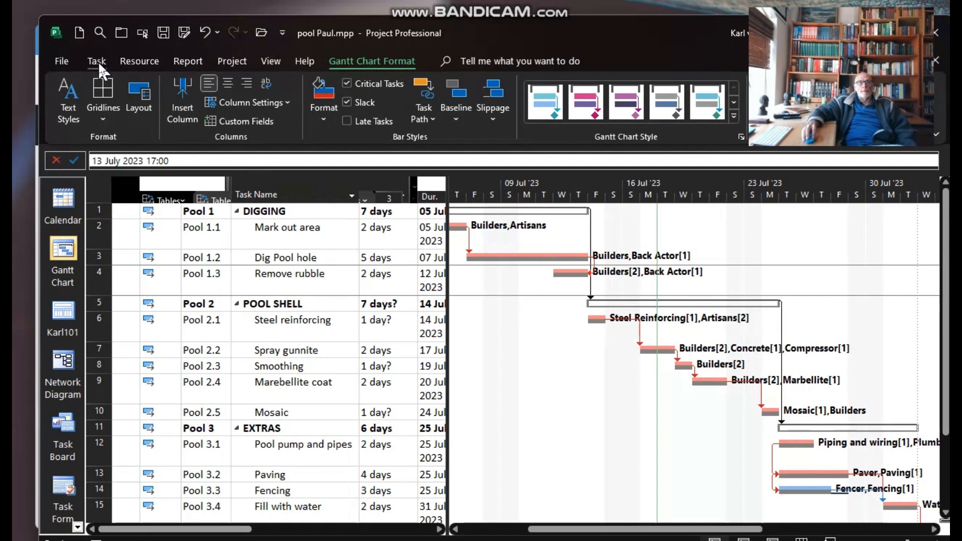
Step: Move Remove rubble one day later so Digging grows to 8 days
click(96, 61)
text(4)
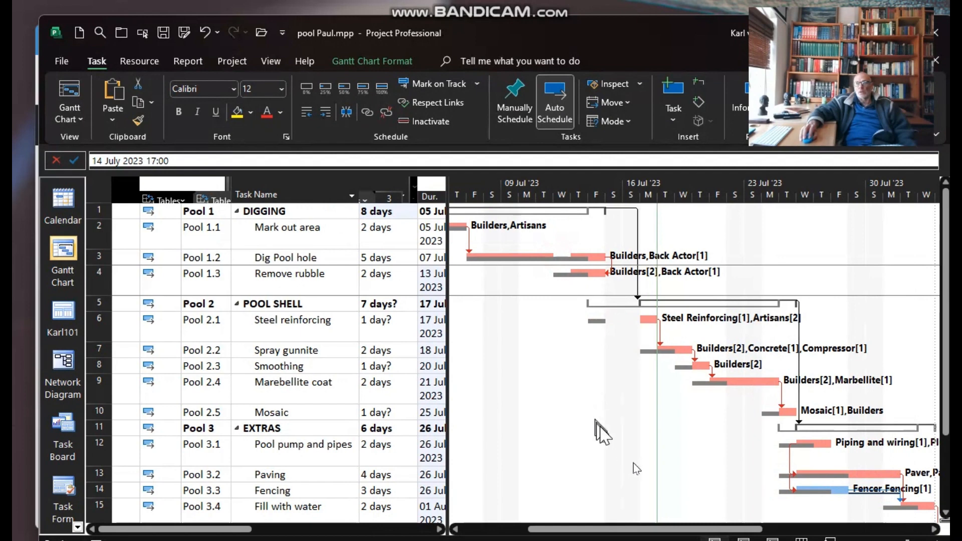
mouse_move(649, 497)
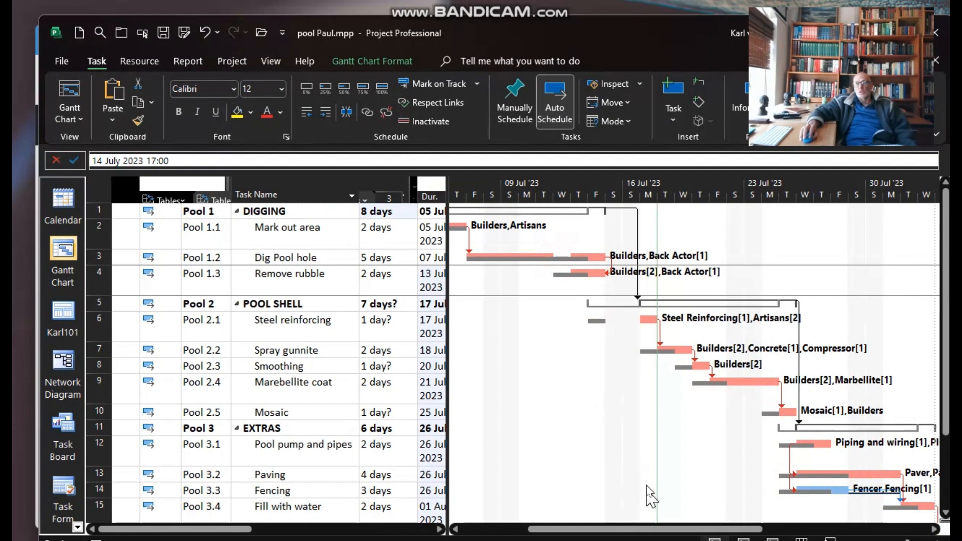
mouse_move(595, 473)
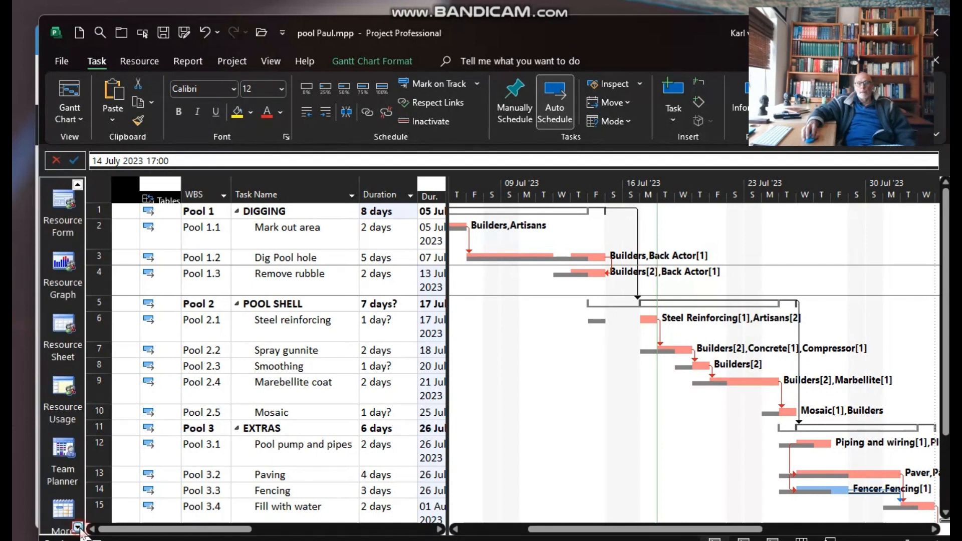
Step: Apply the Detail Gantt view from More Views, showing 1-day slippage per task
click(77, 529)
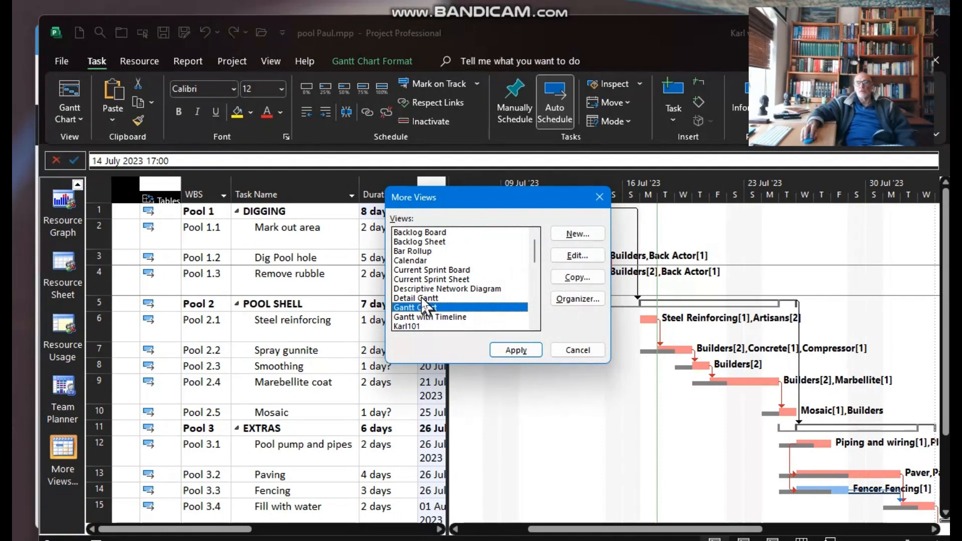
click(514, 350)
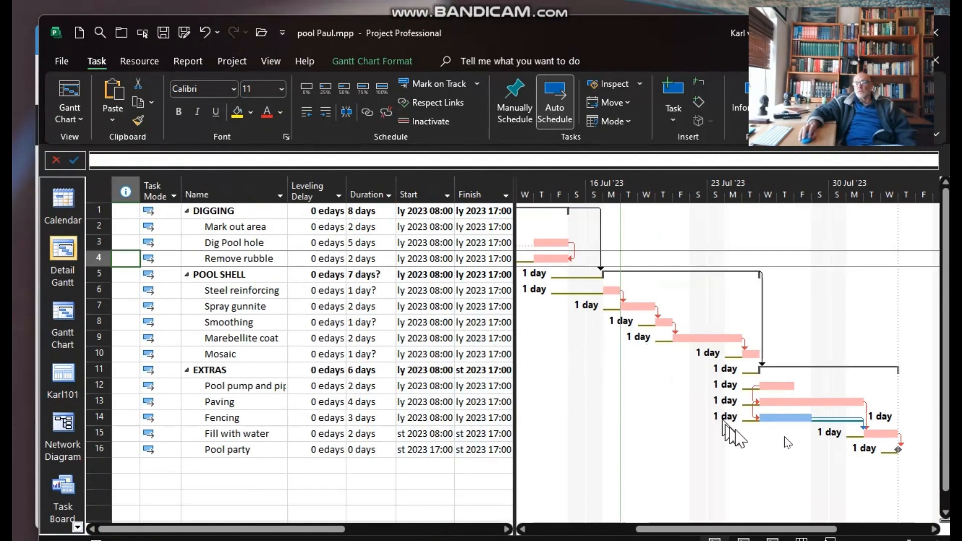
mouse_move(564, 318)
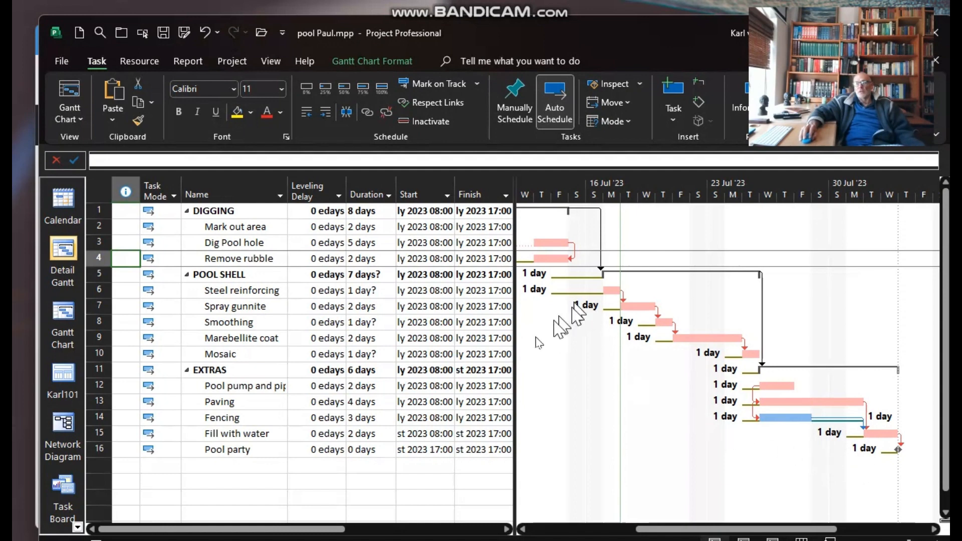
mouse_move(515, 362)
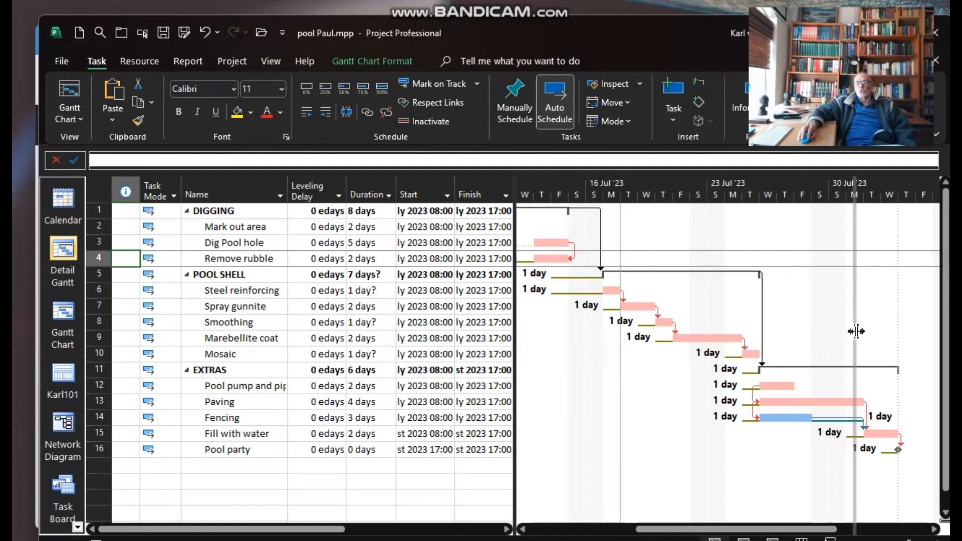
click(733, 193)
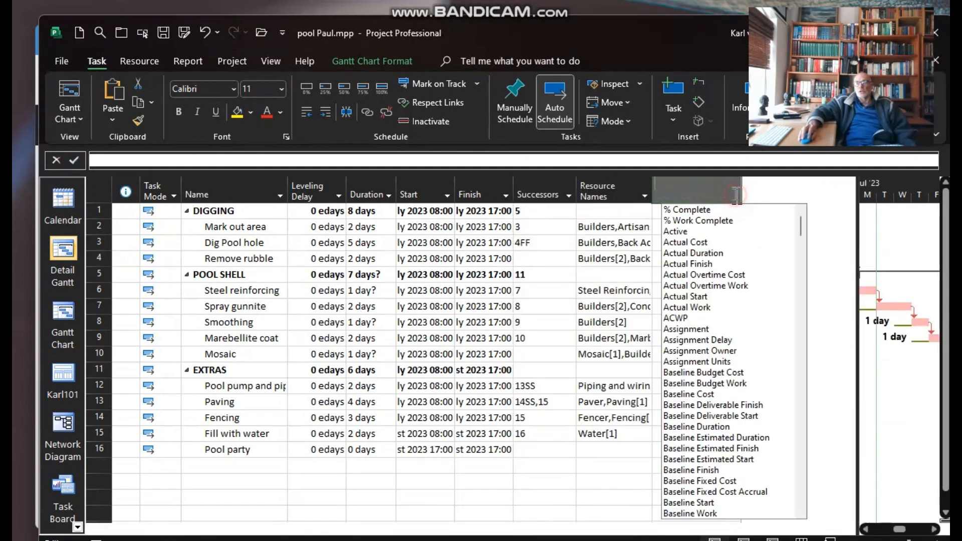
text(start)
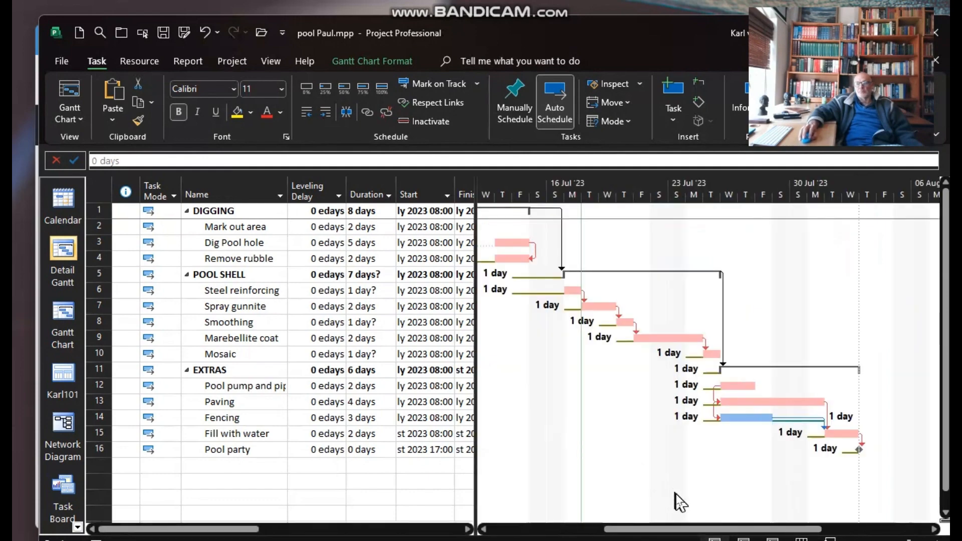
Step: Display baseline bars beneath each task in the Detail Gantt chart
click(371, 61)
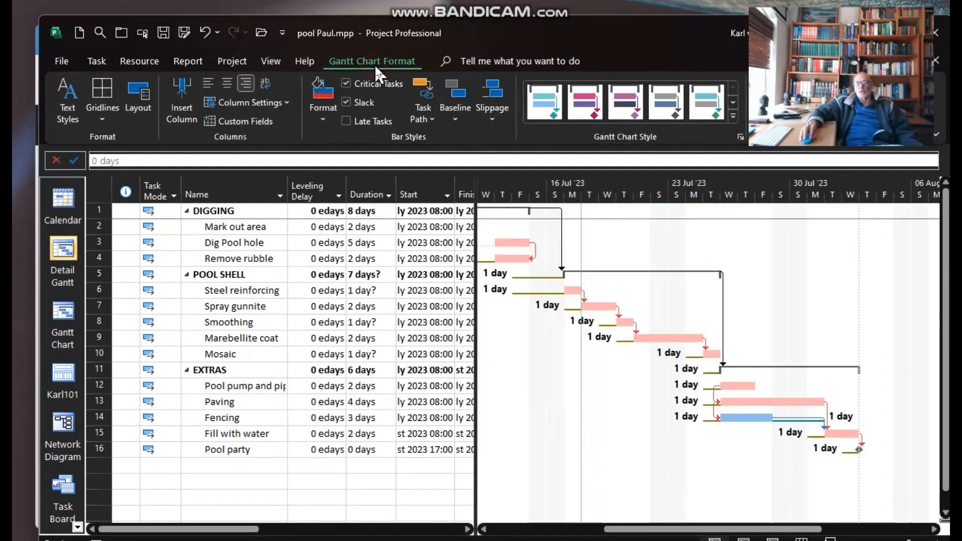
click(454, 98)
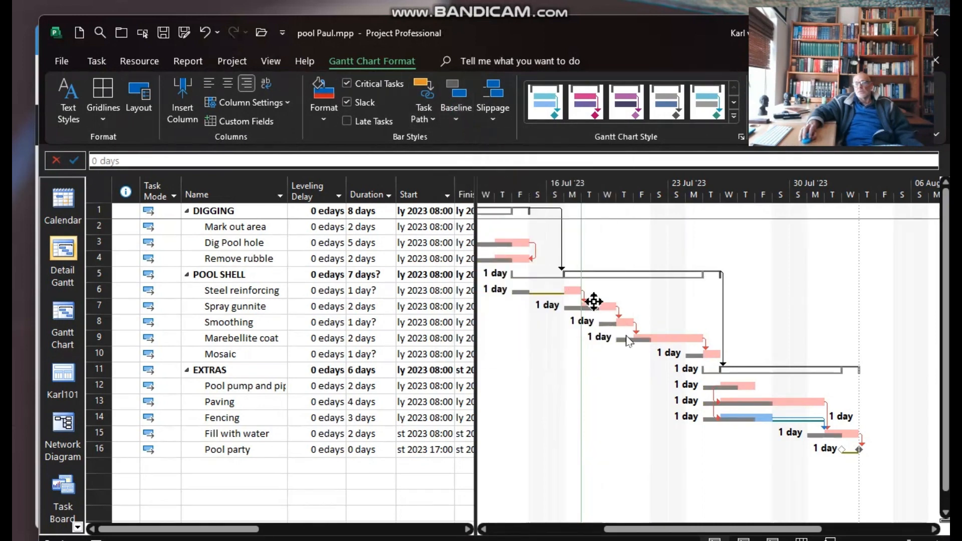
mouse_move(756, 494)
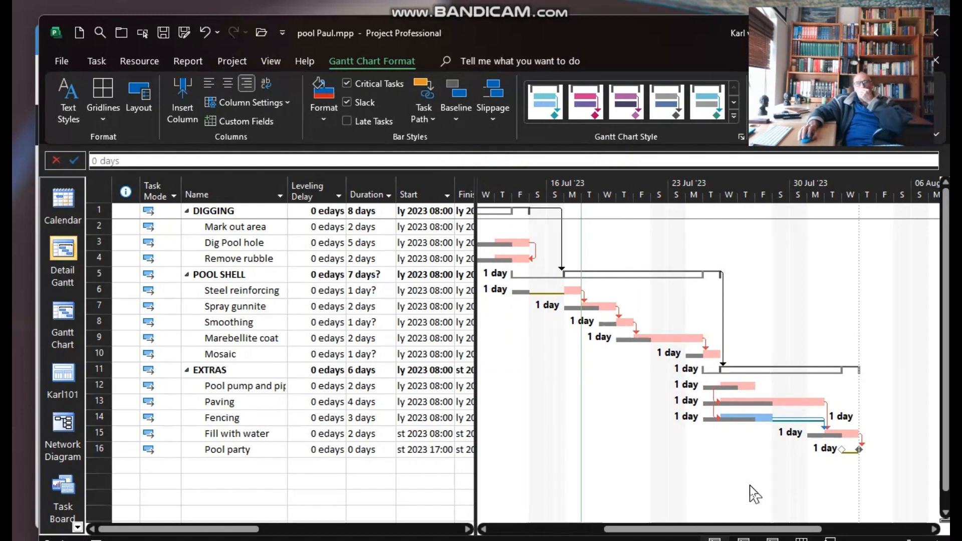
mouse_move(696, 531)
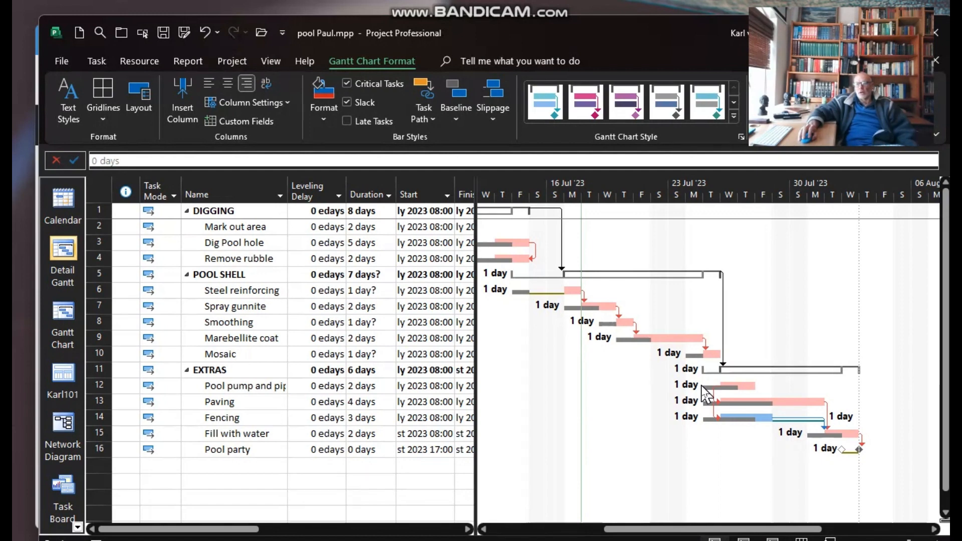
mouse_move(401, 443)
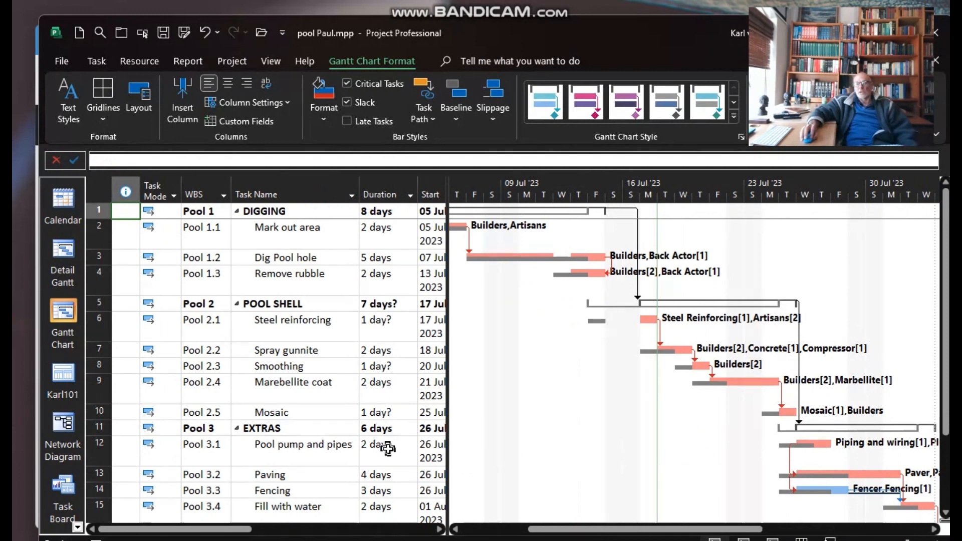
Step: Set Pool pump and pipes to 1 day and scroll the table to reveal Add New Column
click(377, 444)
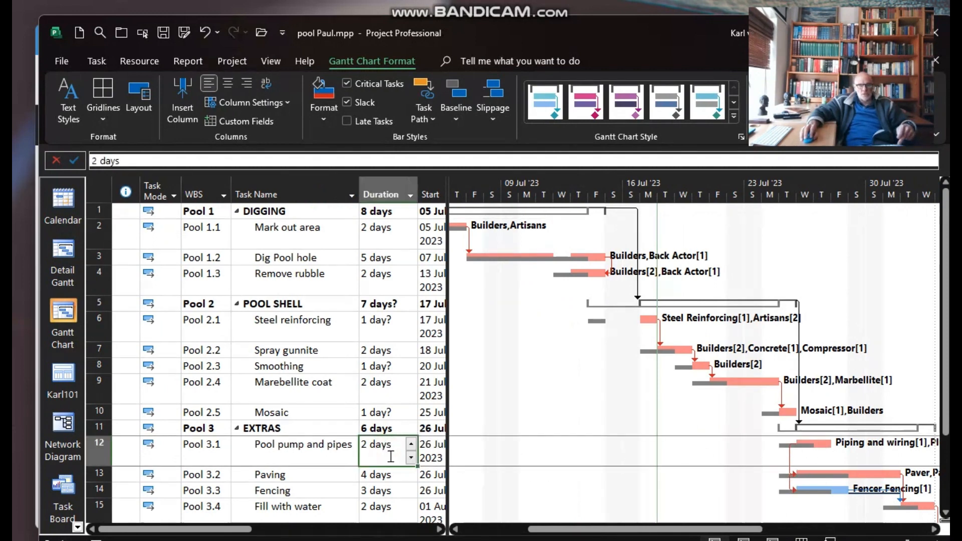
text(1)
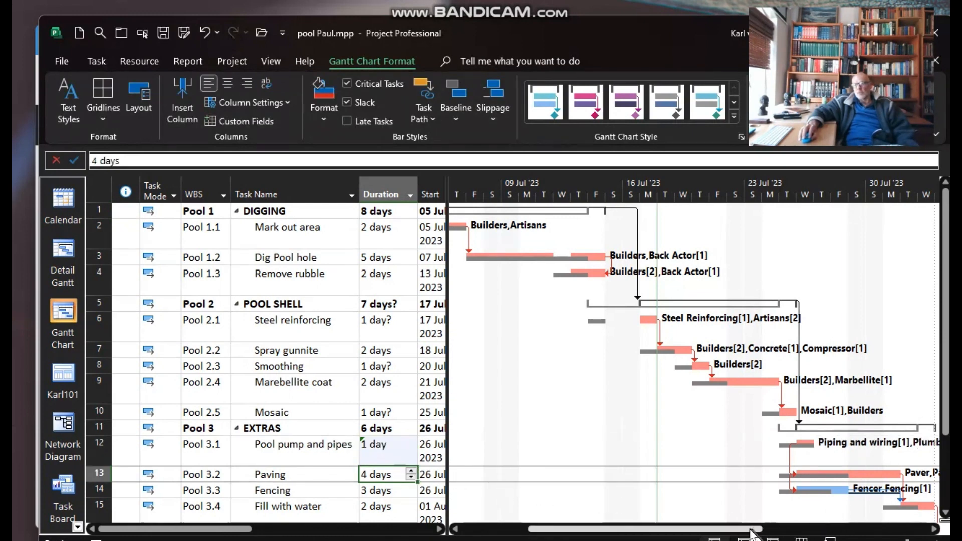
scroll(right, 3)
text(0 days)
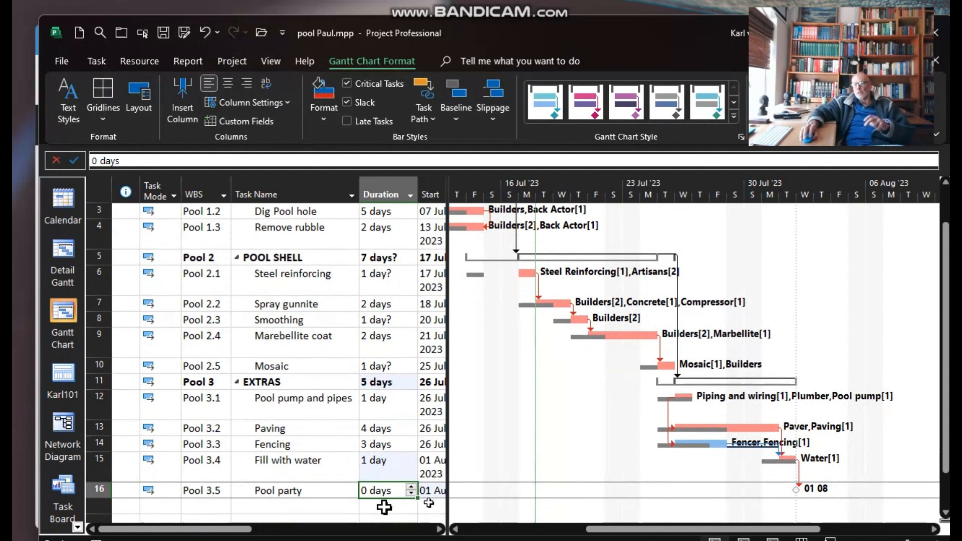
mouse_move(811, 497)
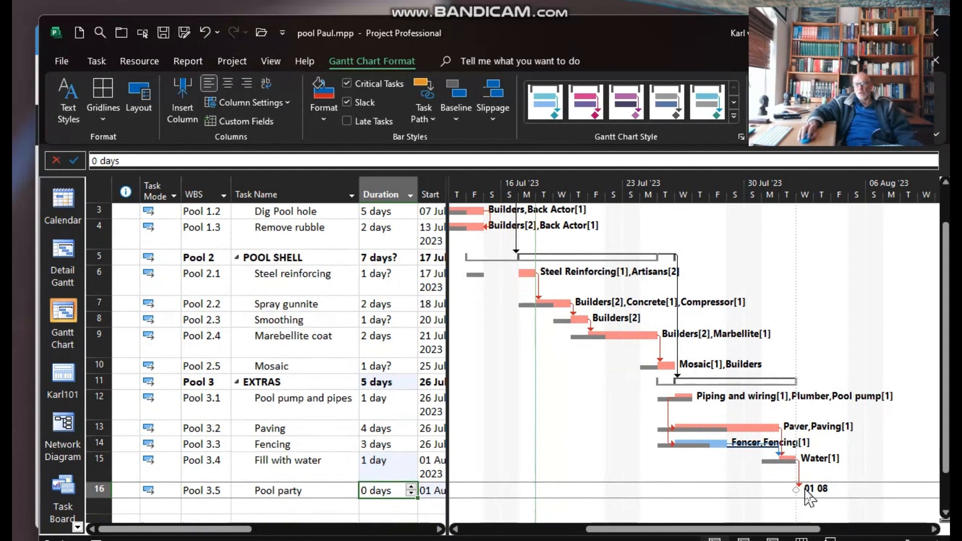
mouse_move(495, 280)
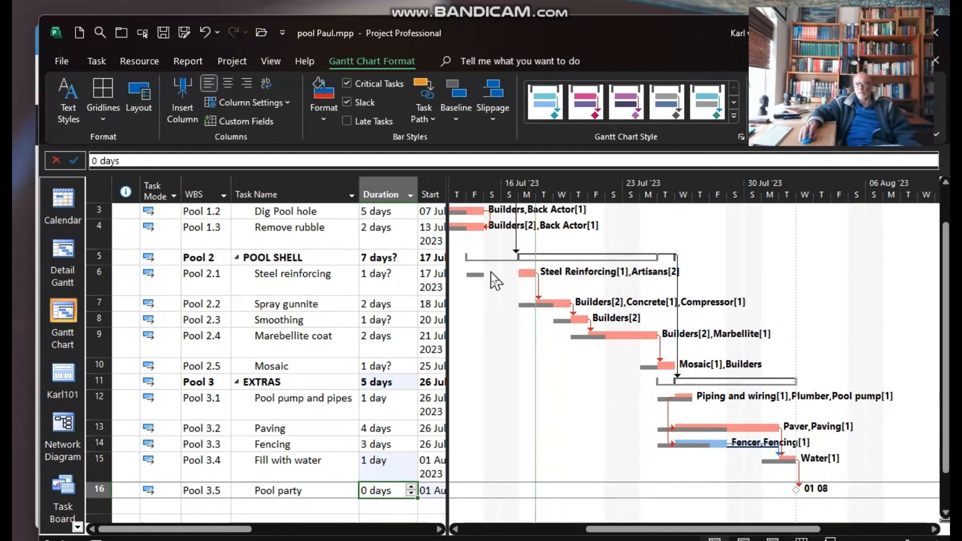
click(89, 62)
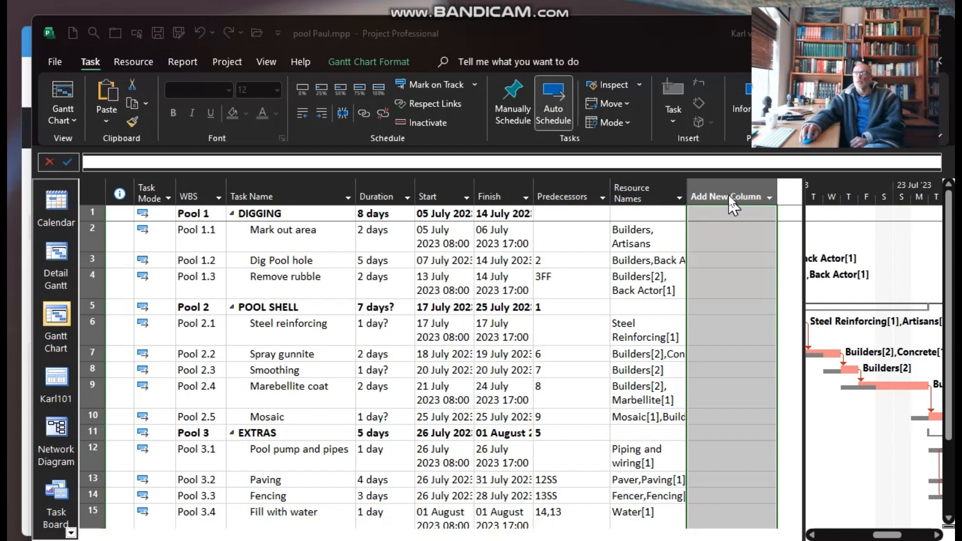
mouse_move(728, 203)
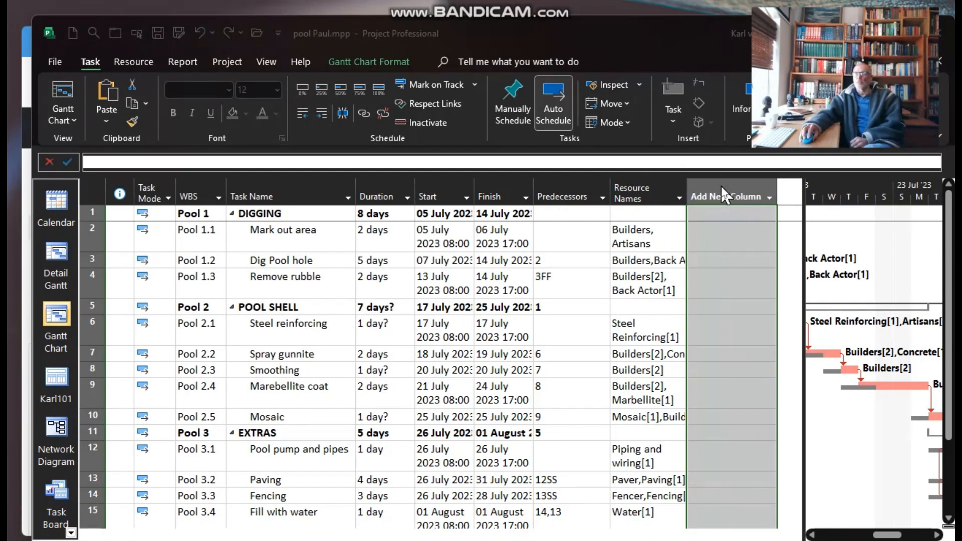
Step: Add a Slippage (Duration2) column to the task table showing 0 or 1 day per task
right_click(727, 196)
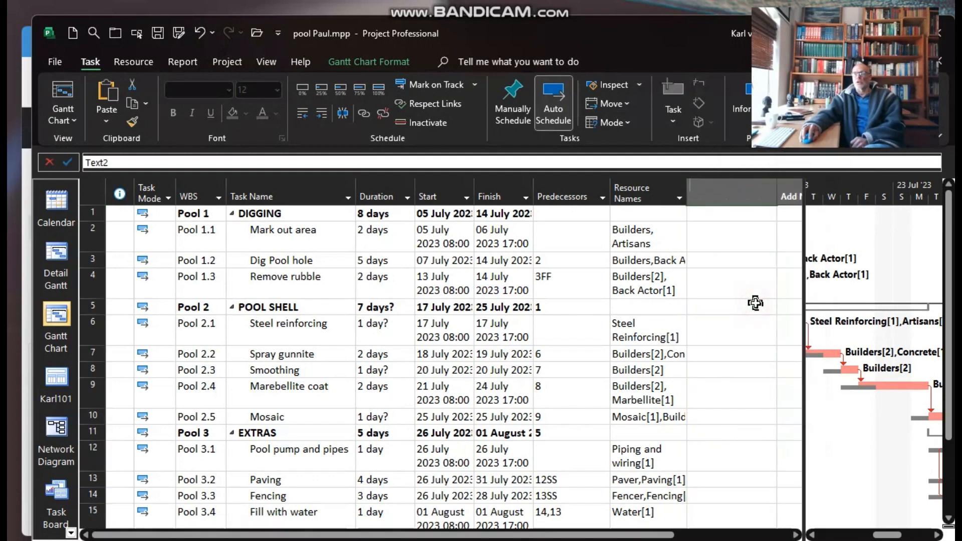
click(731, 185)
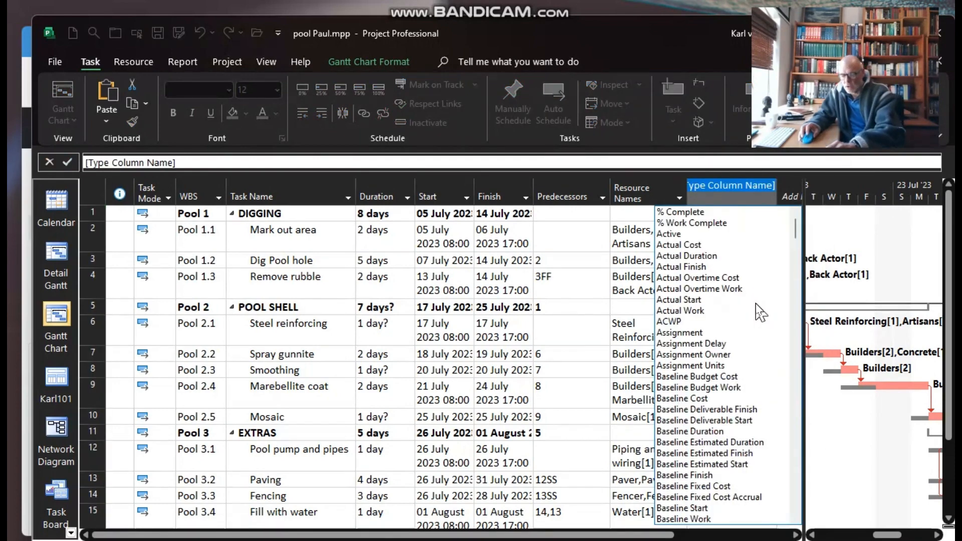
text(scheduled Duration)
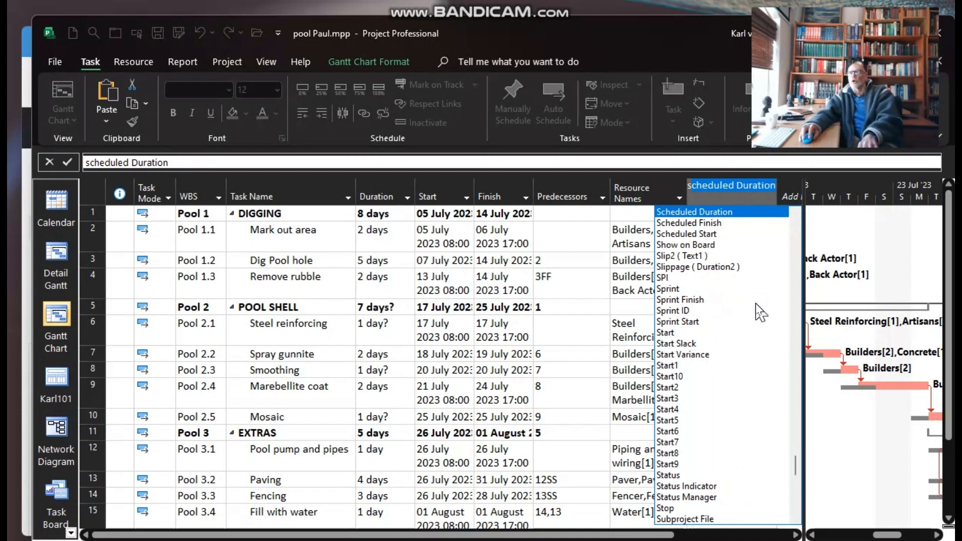
mouse_move(699, 277)
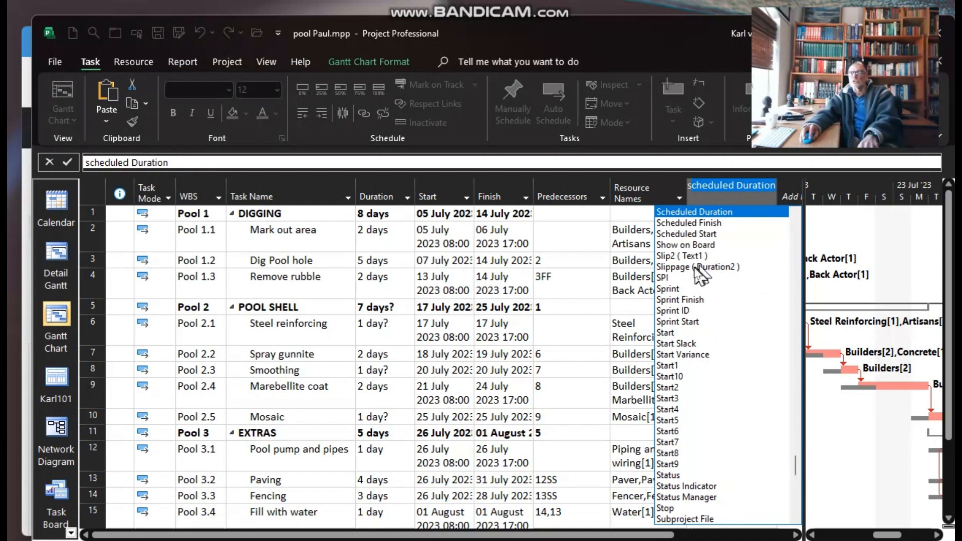
click(696, 266)
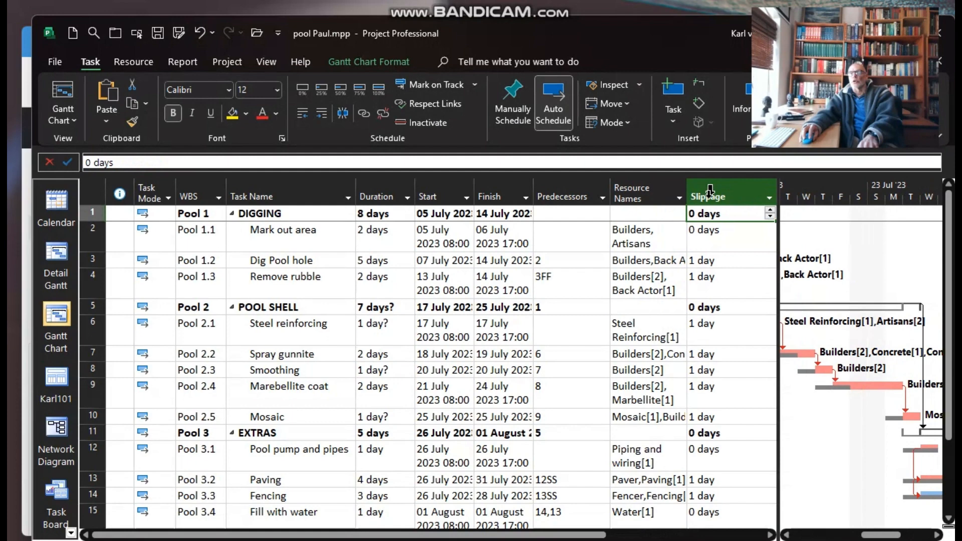
right_click(709, 197)
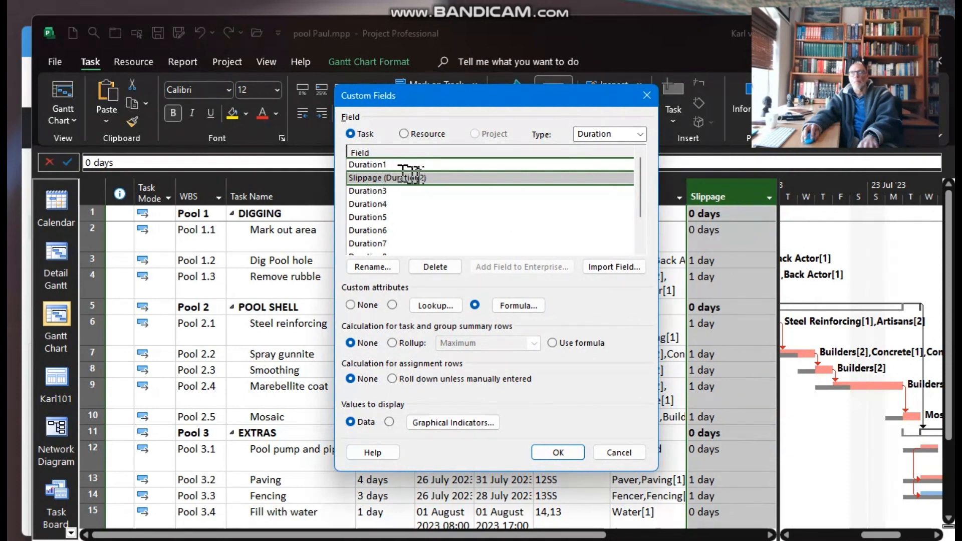
mouse_move(417, 170)
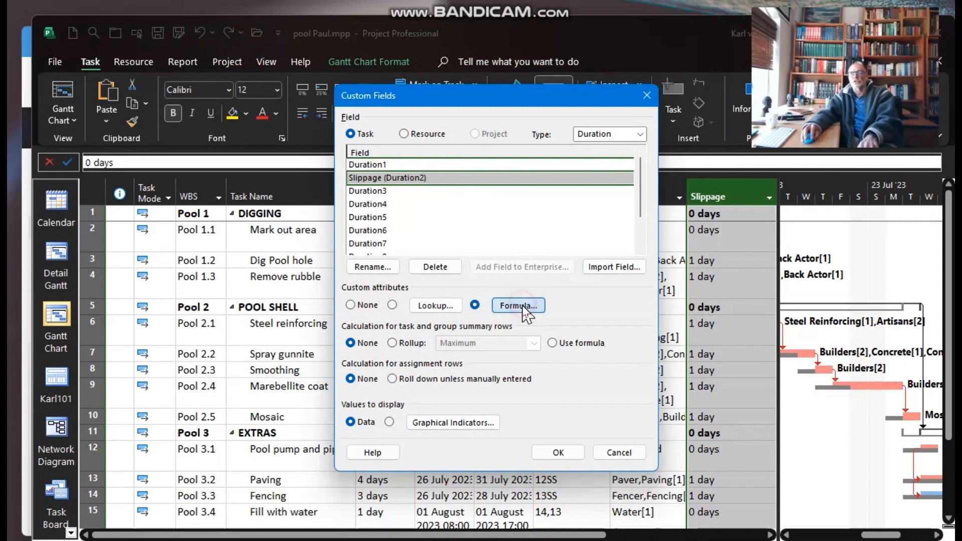
click(517, 305)
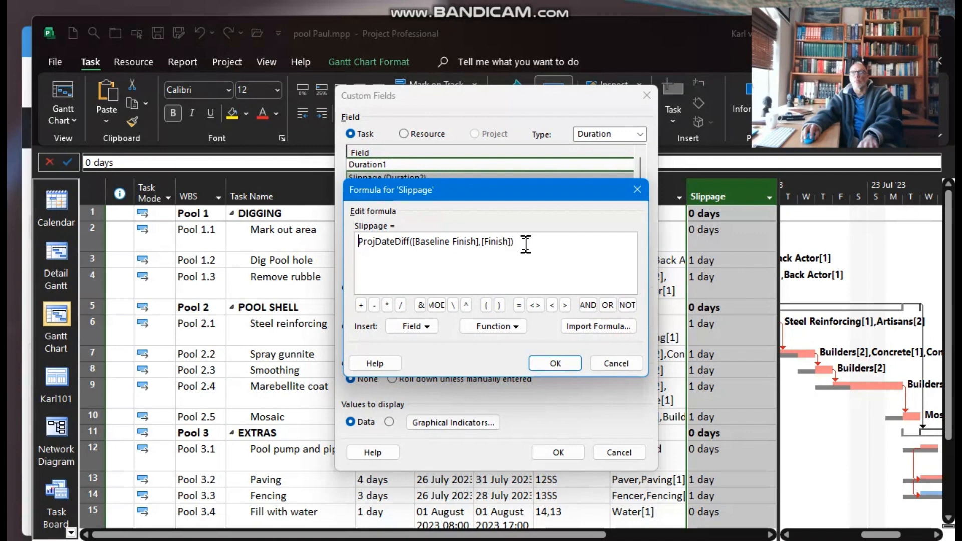
mouse_move(537, 244)
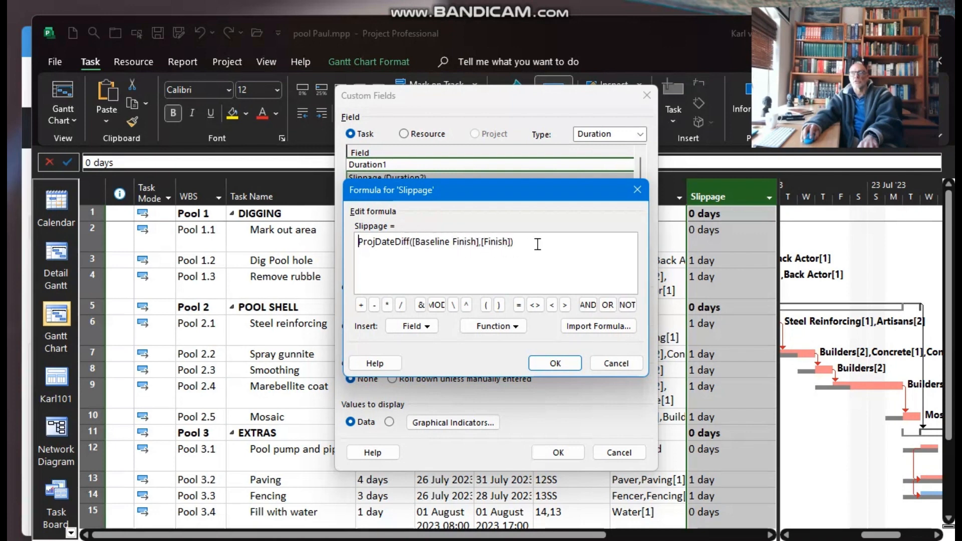
click(554, 363)
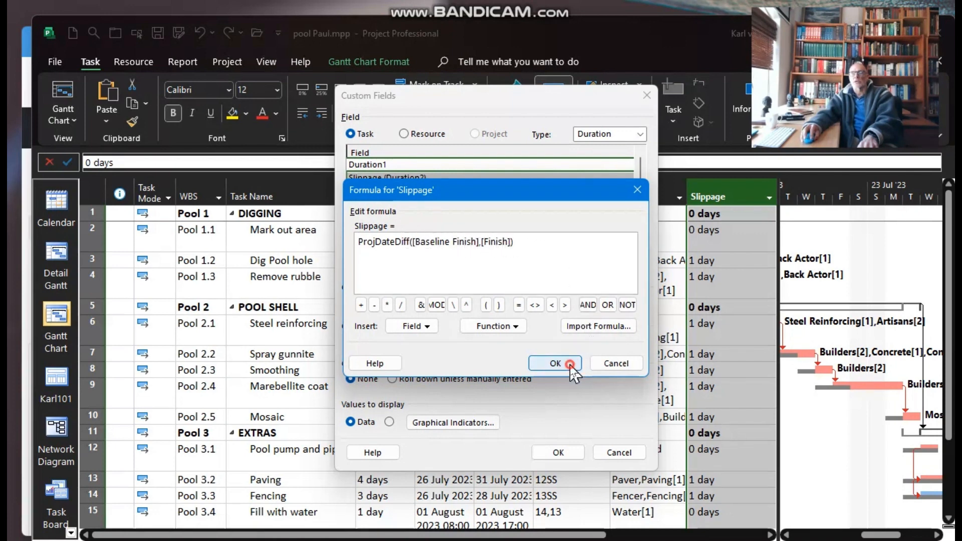
click(554, 363)
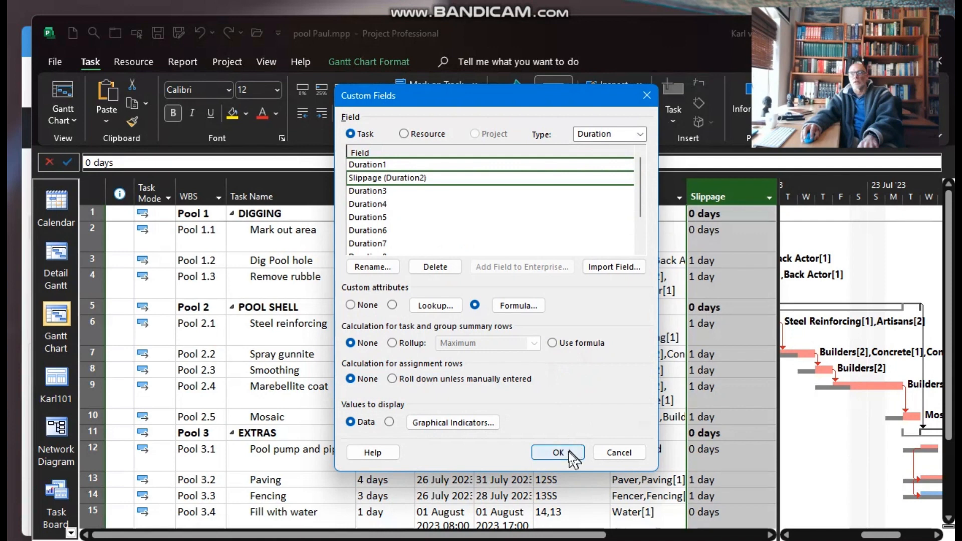
click(557, 452)
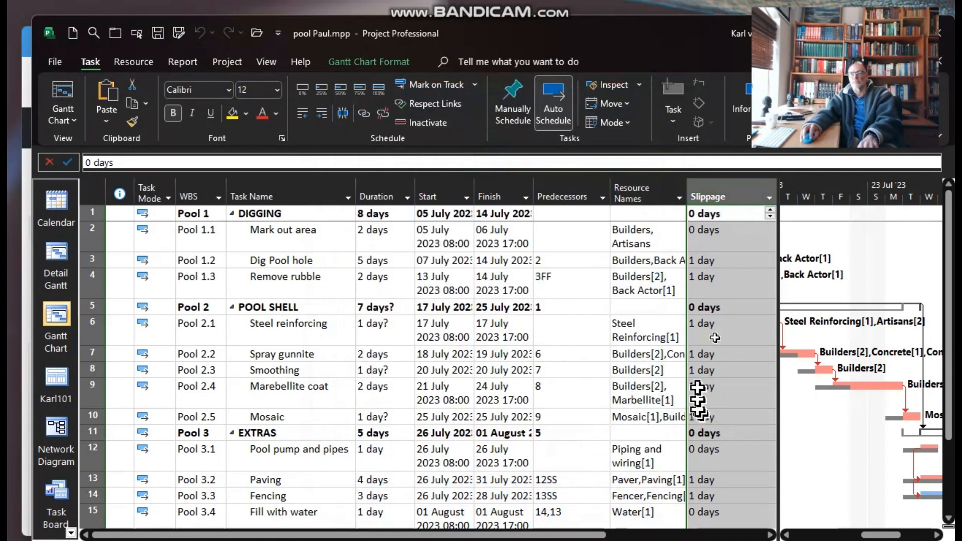
right_click(709, 196)
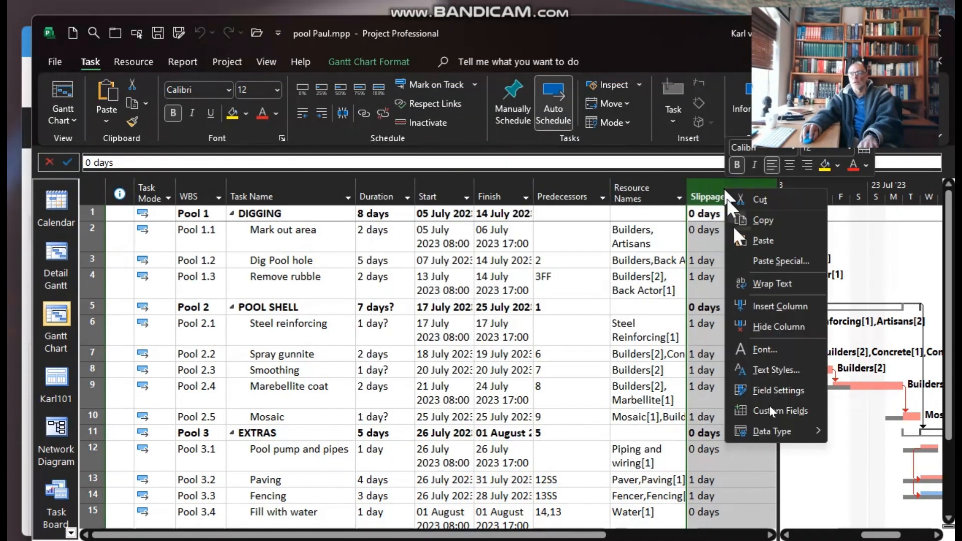
click(771, 431)
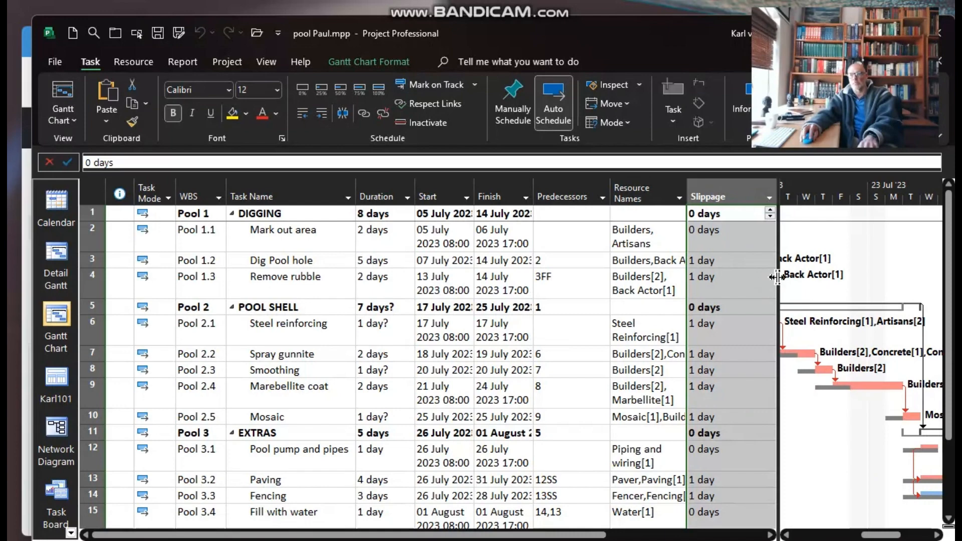
mouse_move(821, 286)
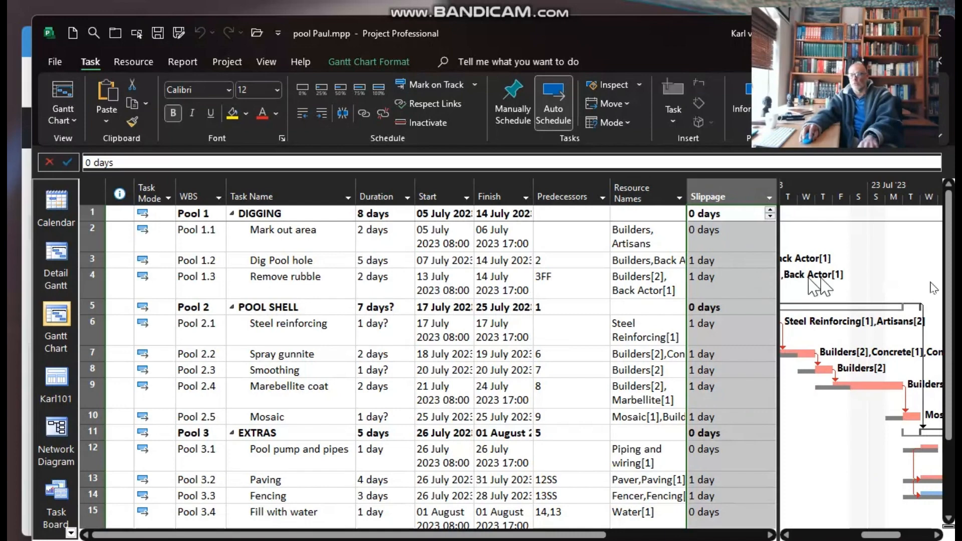